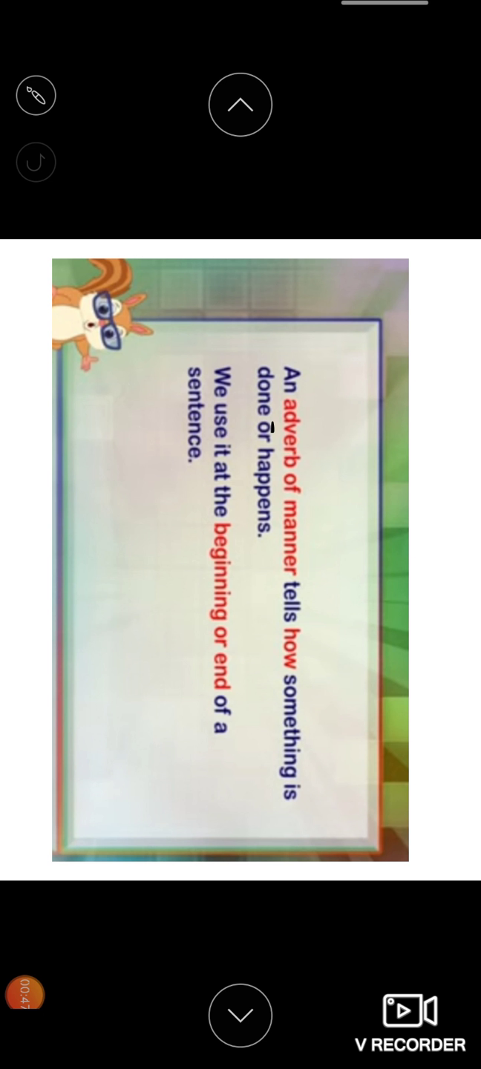
Annotate the adverb of manner slide with a pen stroke while narrating.
drag(272, 423, 272, 553)
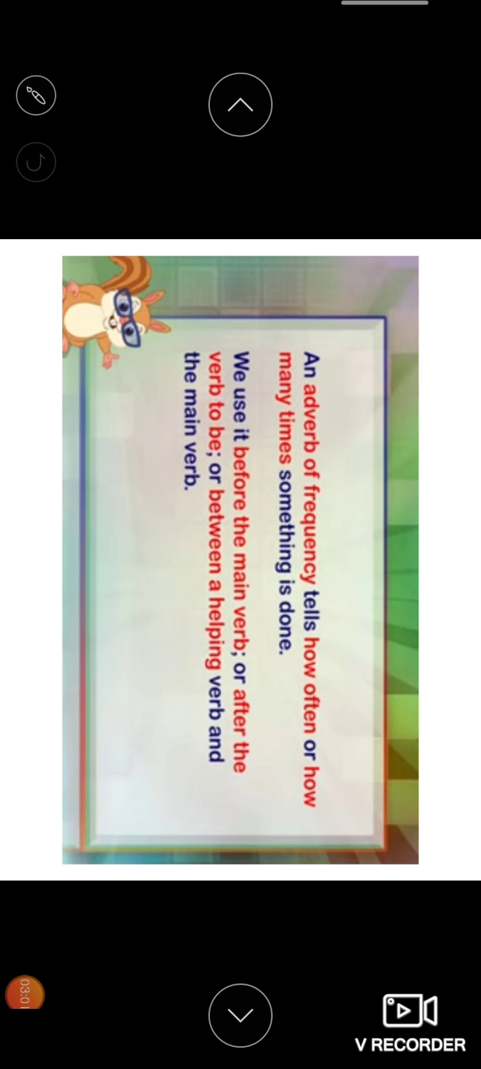
Swipe forward through the 'He often fights with me' frequency example to the adverb-function slide.
drag(265, 371, 259, 616)
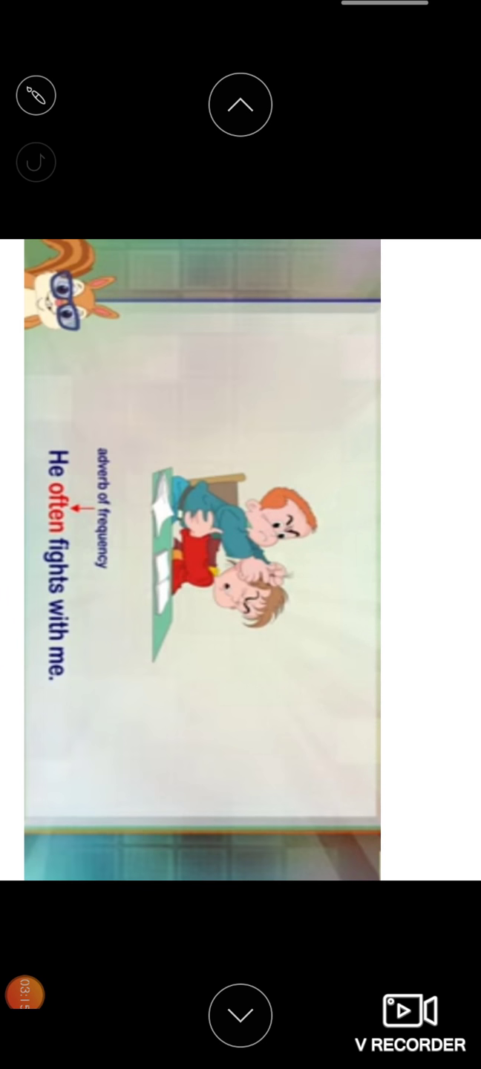
drag(43, 448, 37, 690)
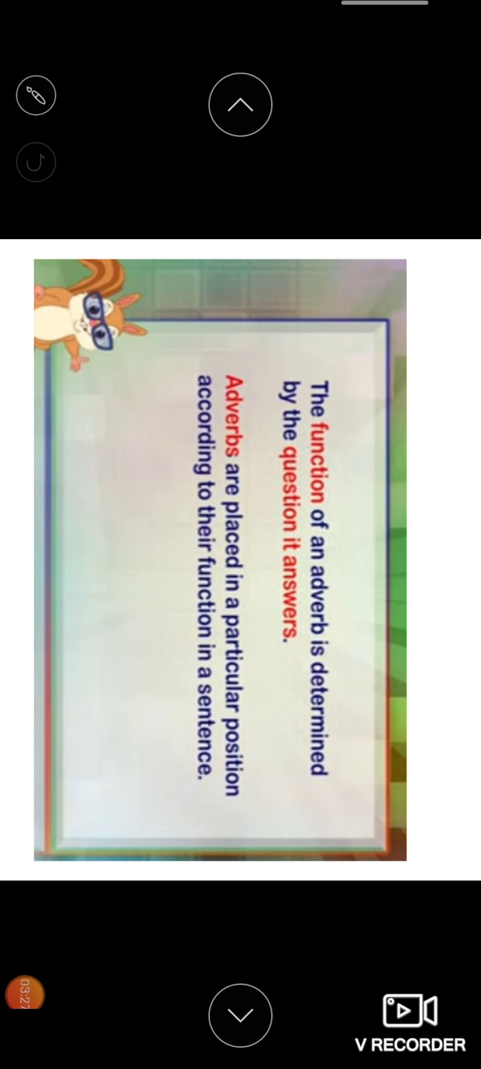
Underline the phrase 'question it answers' on the adverb function slide.
drag(265, 471, 255, 677)
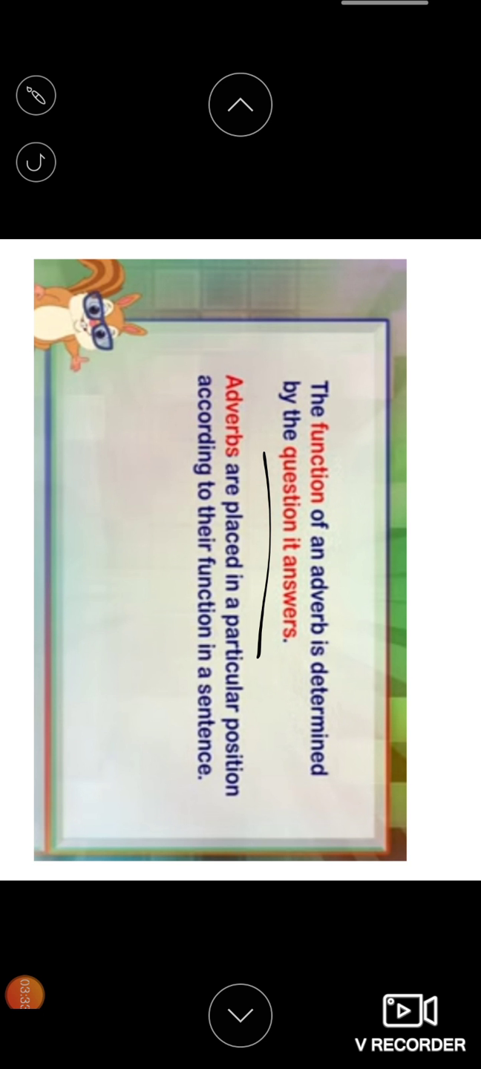